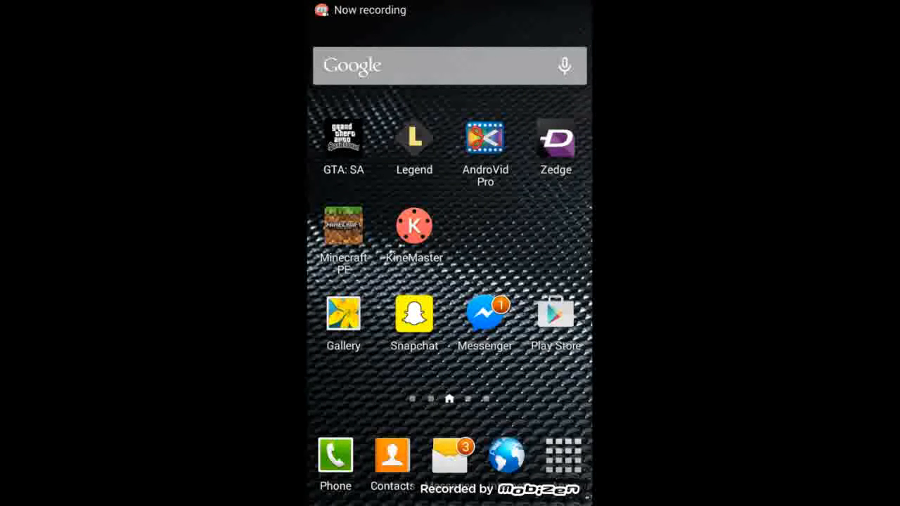
Step: Launch Legend and decline the Rate Legend prompt with NO, THANKS
{"action": "left_click", "coordinate": [413, 138]}
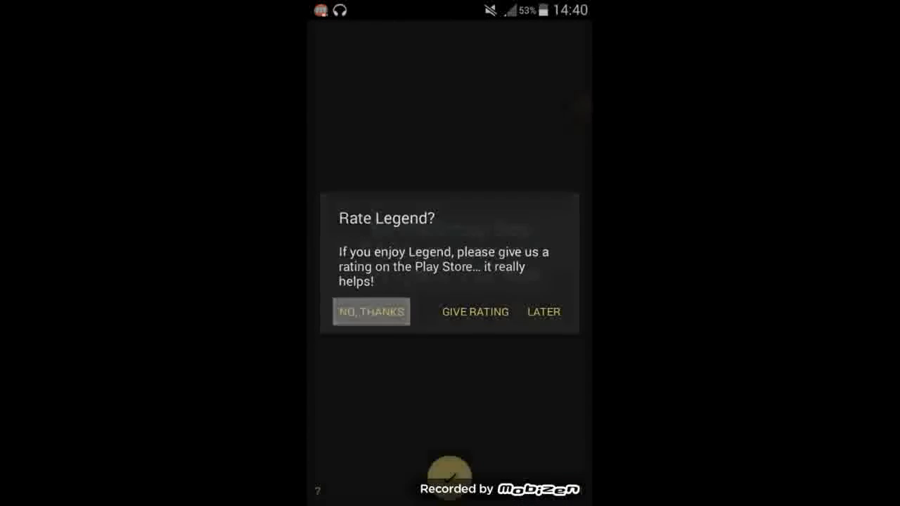
{"action": "left_click", "coordinate": [371, 312]}
{"action": "type", "text": "Andro-Evolution"}
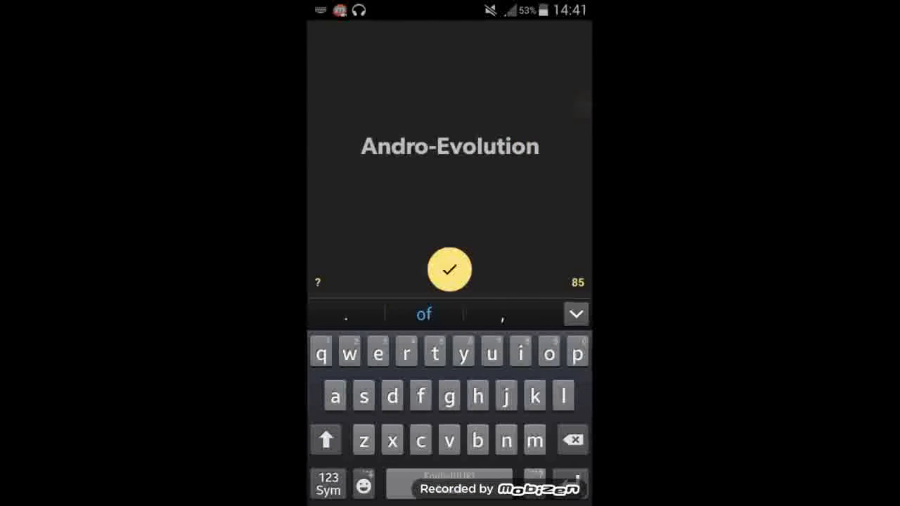
Step: Confirm 'Andro-Evolution' as the intro text with the yellow checkmark
{"action": "left_click", "coordinate": [450, 270]}
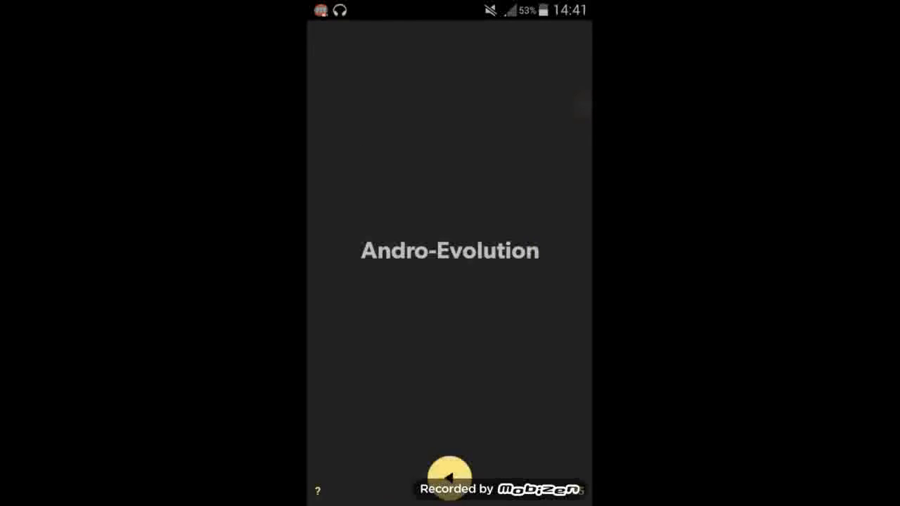
Step: Generate the animated preview and browse the style strip (Daring, Lines, Joy, Trailer, Mask)
{"action": "left_click", "coordinate": [450, 478]}
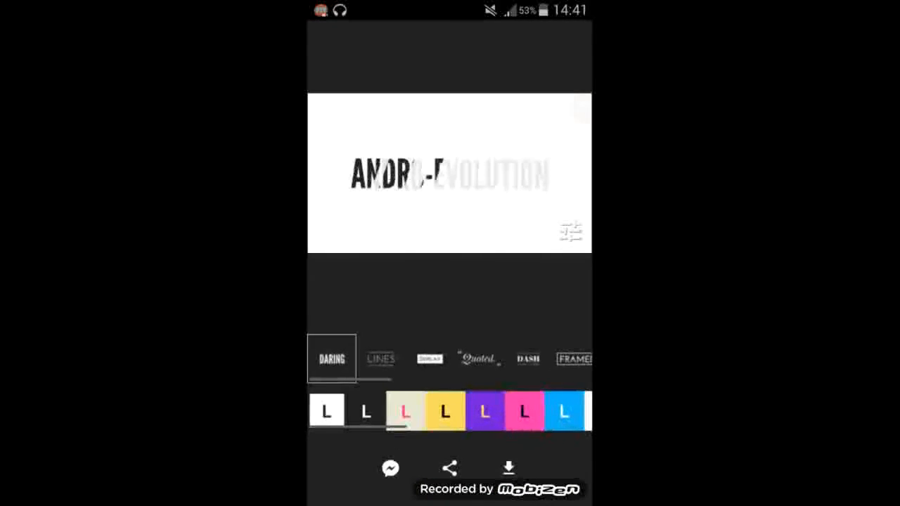
{"action": "scroll", "scroll_direction": "left", "scroll_amount": 3}
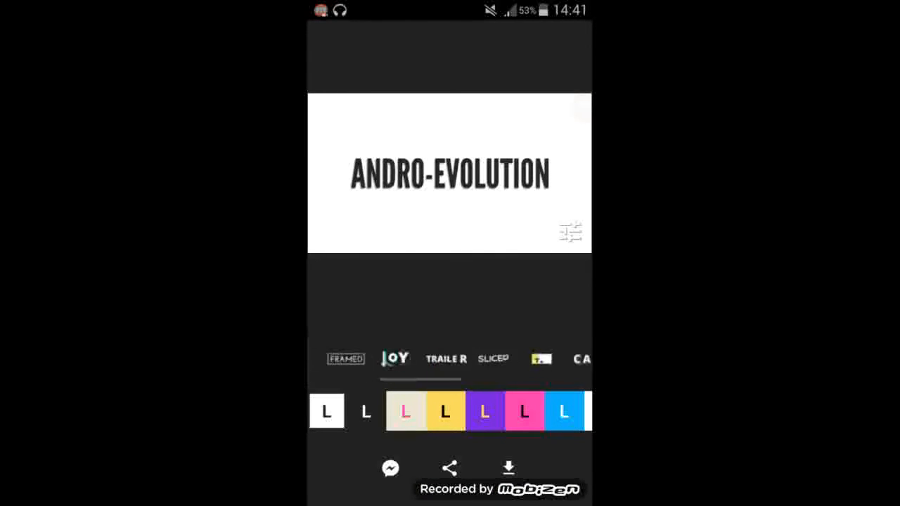
{"action": "scroll", "scroll_direction": "left", "scroll_amount": 3}
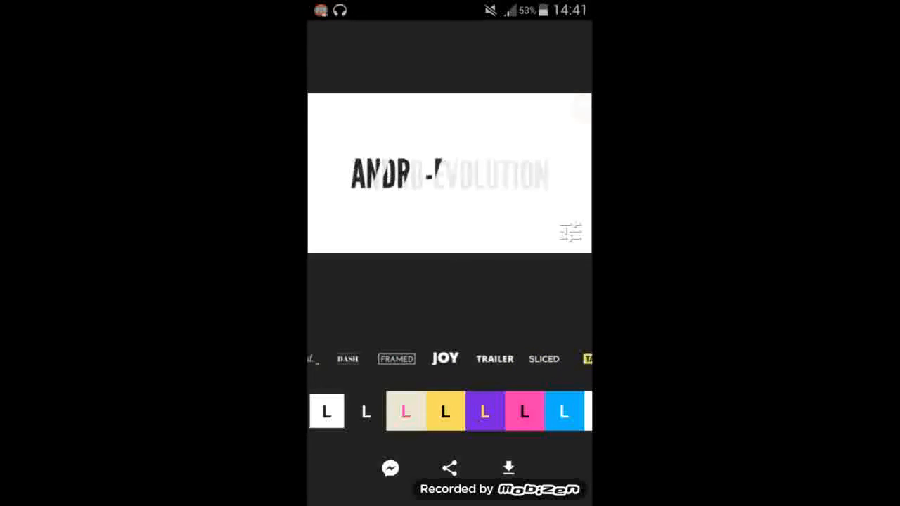
{"action": "scroll", "scroll_direction": "left", "scroll_amount": 3}
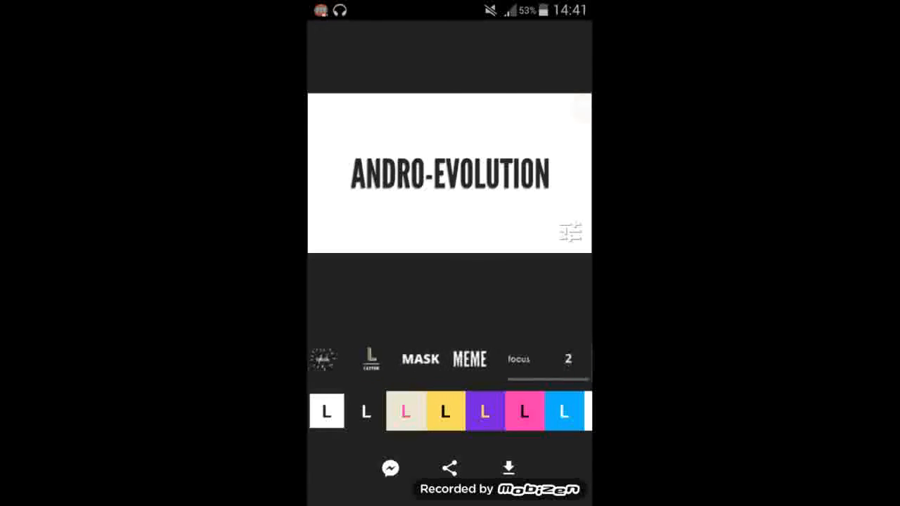
{"action": "scroll", "scroll_direction": "left", "scroll_amount": 3}
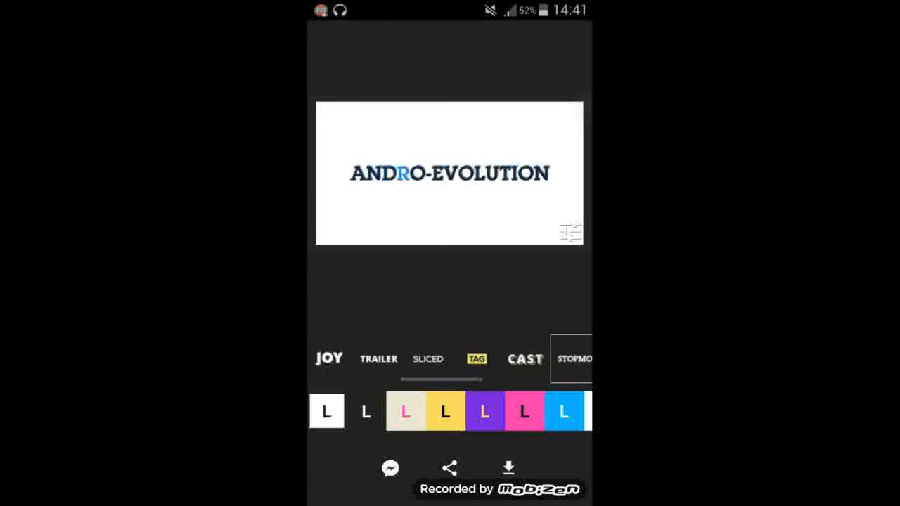
Step: Try the Sliced and Framed styles, then settle on the Joy style
{"action": "left_click", "coordinate": [428, 359]}
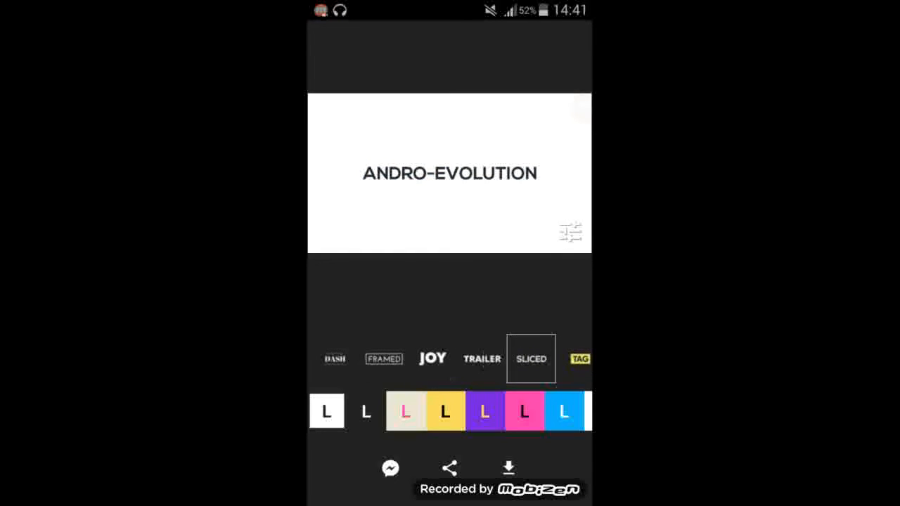
{"action": "left_click", "coordinate": [383, 359]}
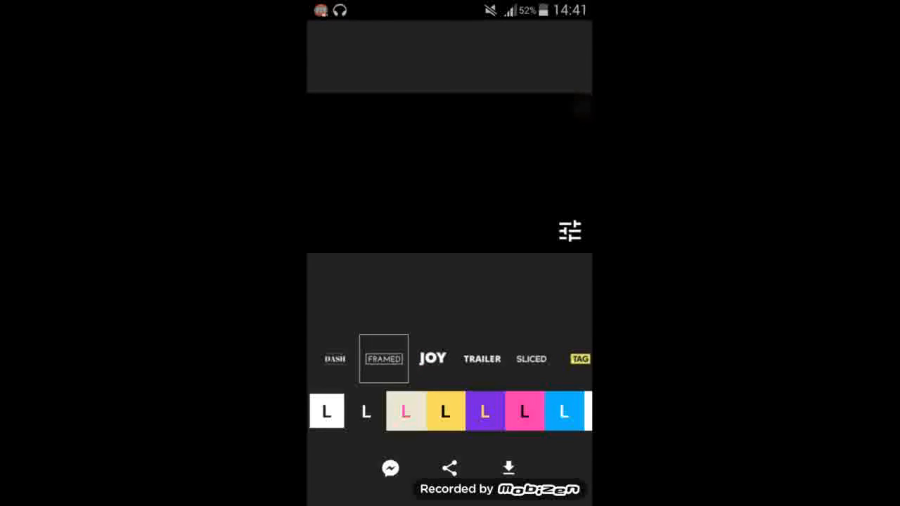
{"action": "left_click", "coordinate": [433, 358]}
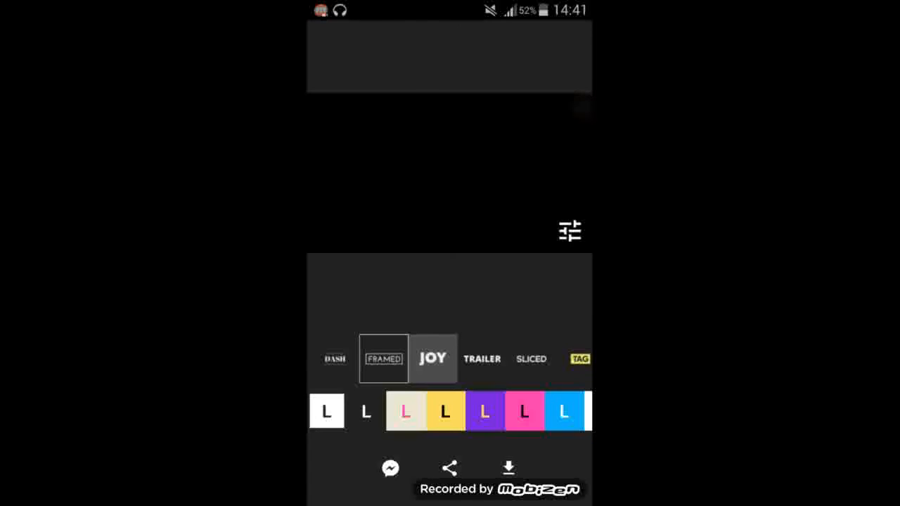
{"action": "left_click", "coordinate": [433, 359]}
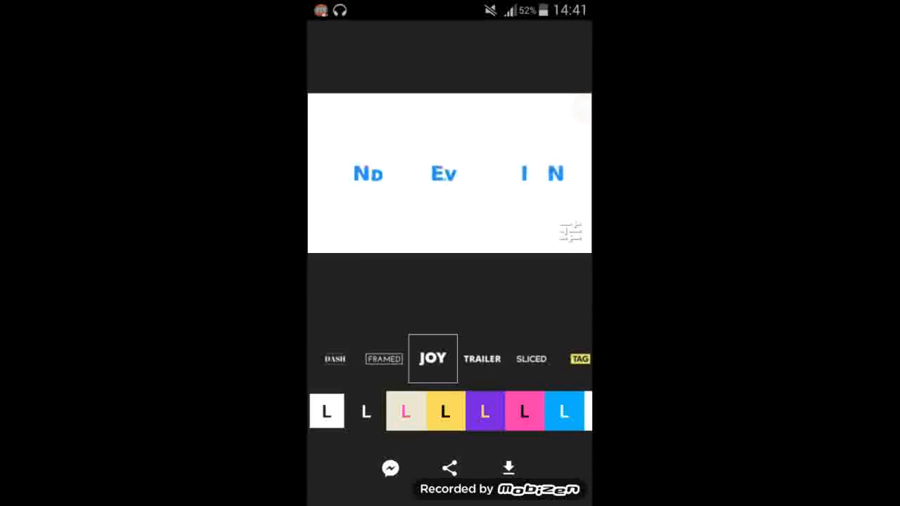
Step: Apply the Trailer style in red and white and bring up the Save as GIF / Video choice
{"action": "left_click", "coordinate": [481, 359]}
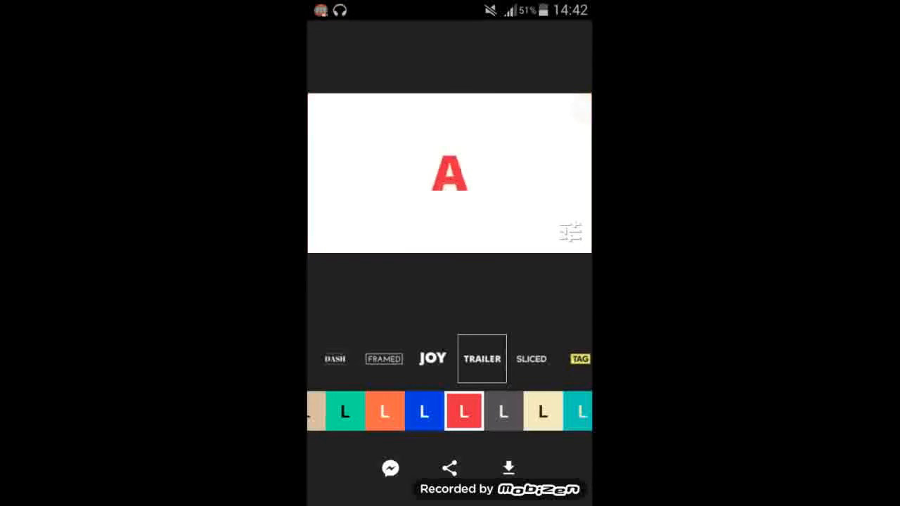
{"action": "left_click", "coordinate": [508, 467]}
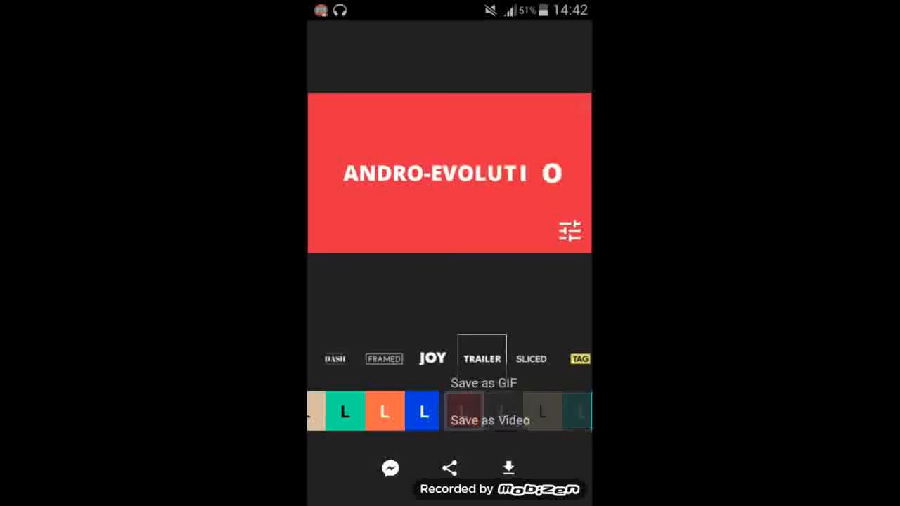